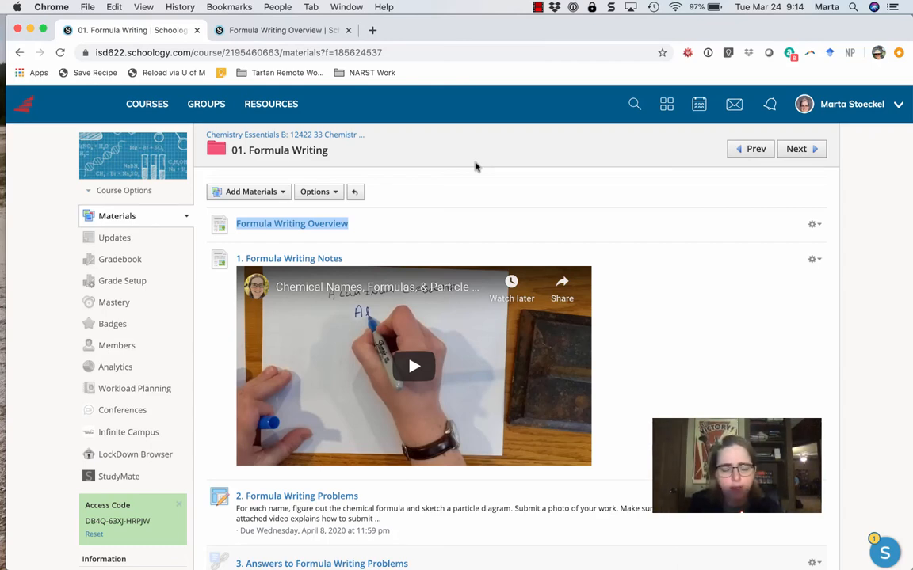
{"action": "mouse_move", "coordinate": [475, 173]}
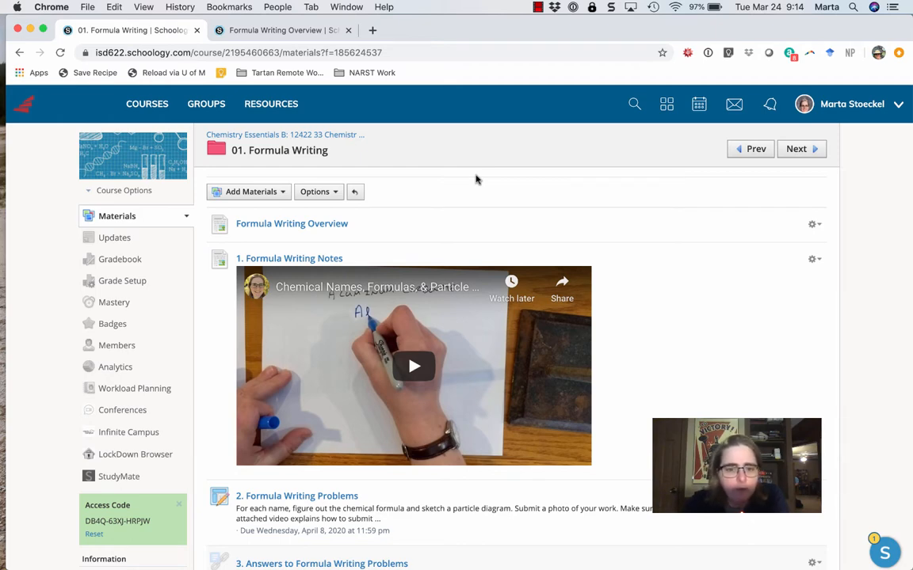
{"action": "mouse_move", "coordinate": [354, 232]}
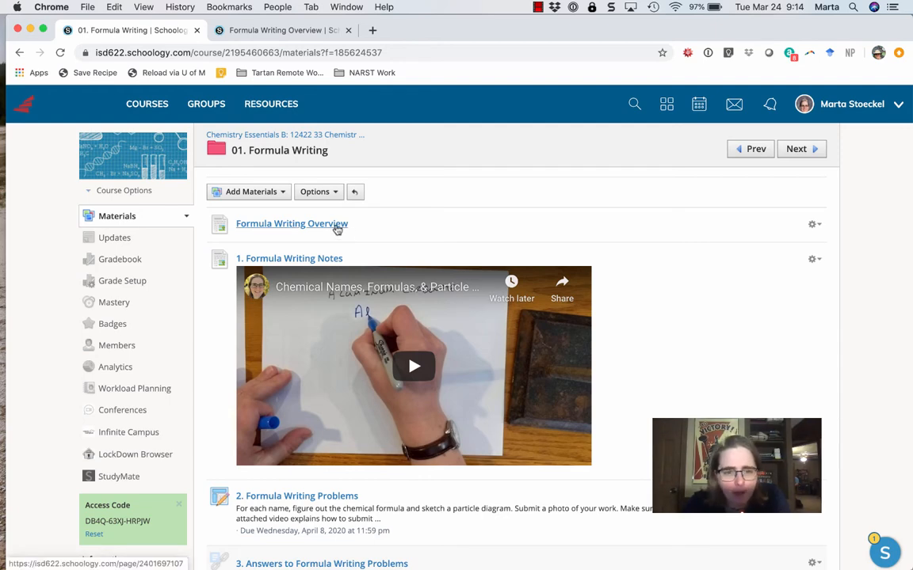
Open the Formula Writing Overview page with its learning target and April 13 summative video.
{"action": "left_click", "coordinate": [291, 224]}
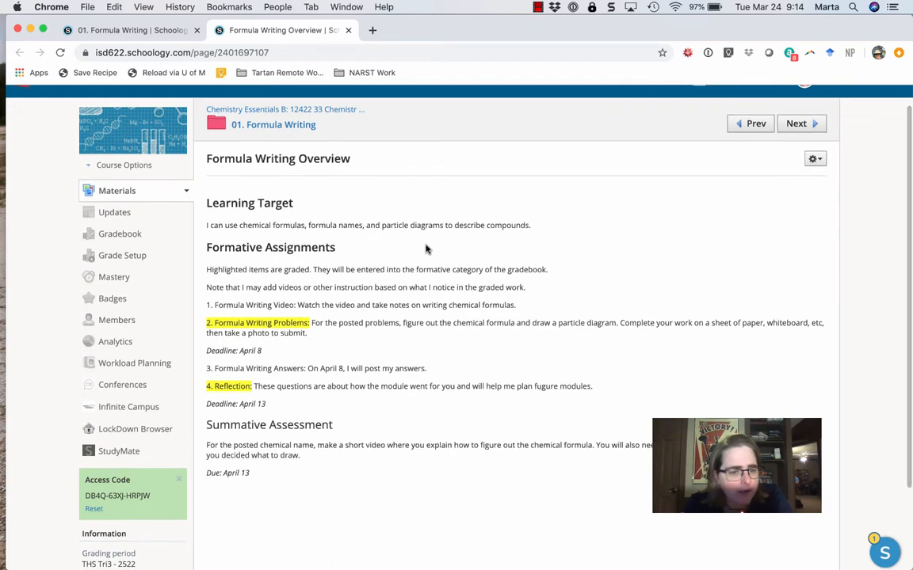
{"action": "mouse_move", "coordinate": [332, 218]}
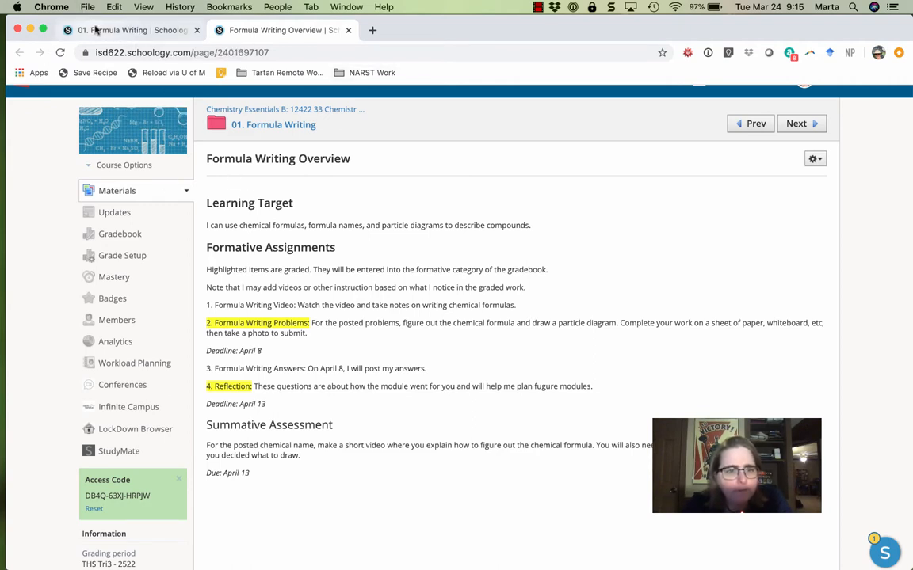
Switch back to the first tab and scroll down the Formula Writing materials list.
{"action": "left_click", "coordinate": [273, 125]}
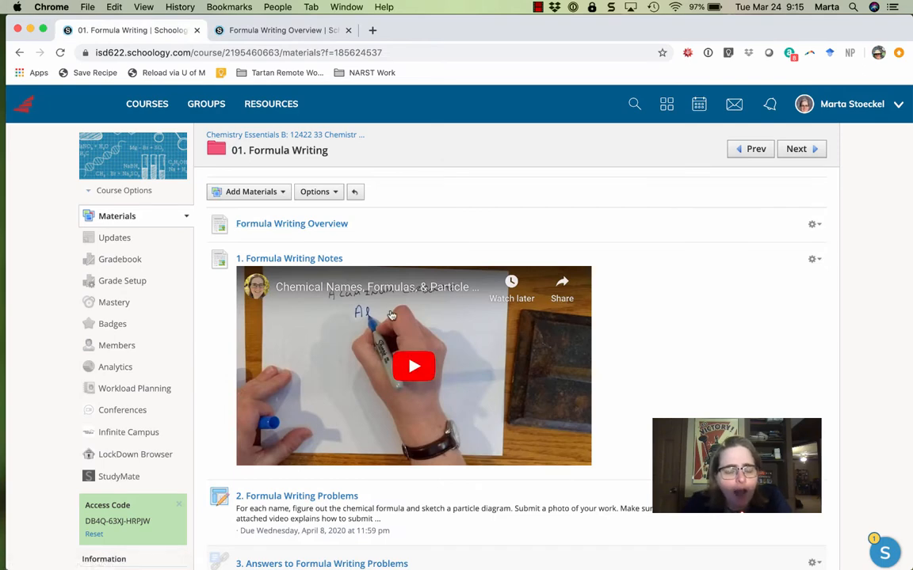
{"action": "mouse_move", "coordinate": [412, 325]}
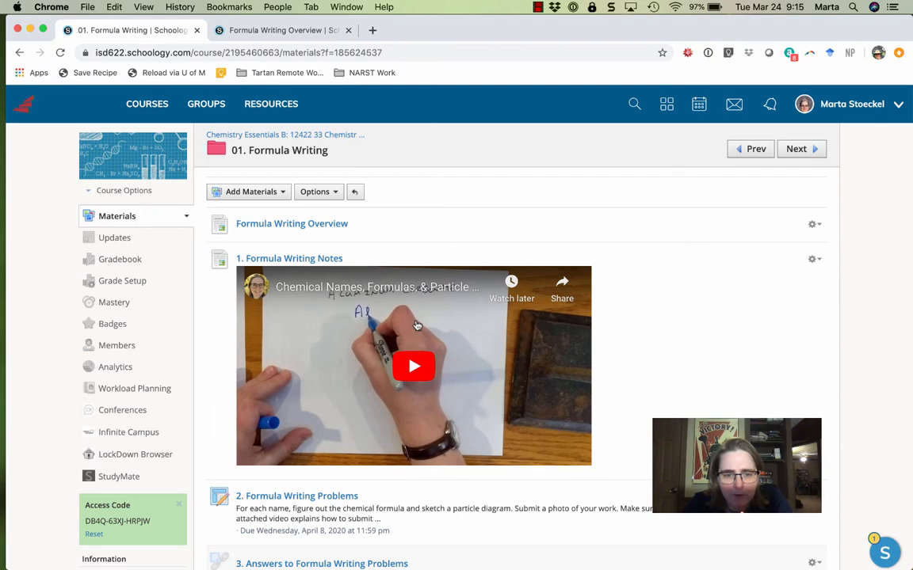
{"action": "mouse_move", "coordinate": [351, 287]}
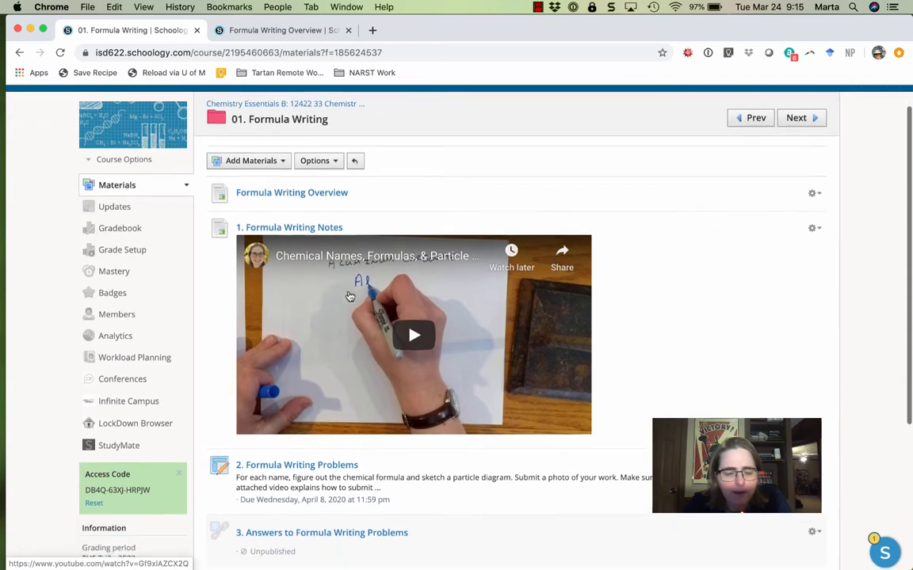
{"action": "scroll", "scroll_direction": "down", "scroll_amount": 3}
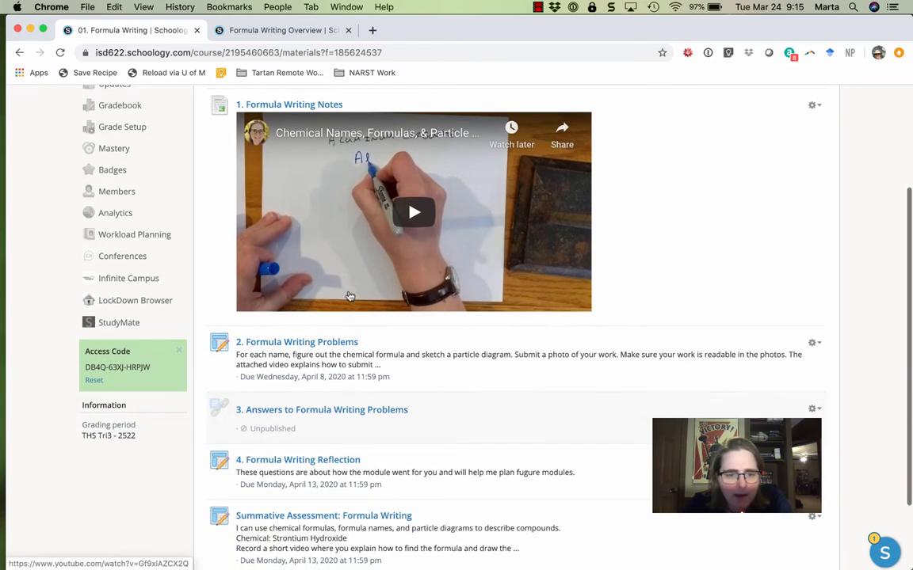
{"action": "scroll", "scroll_direction": "down", "scroll_amount": 3}
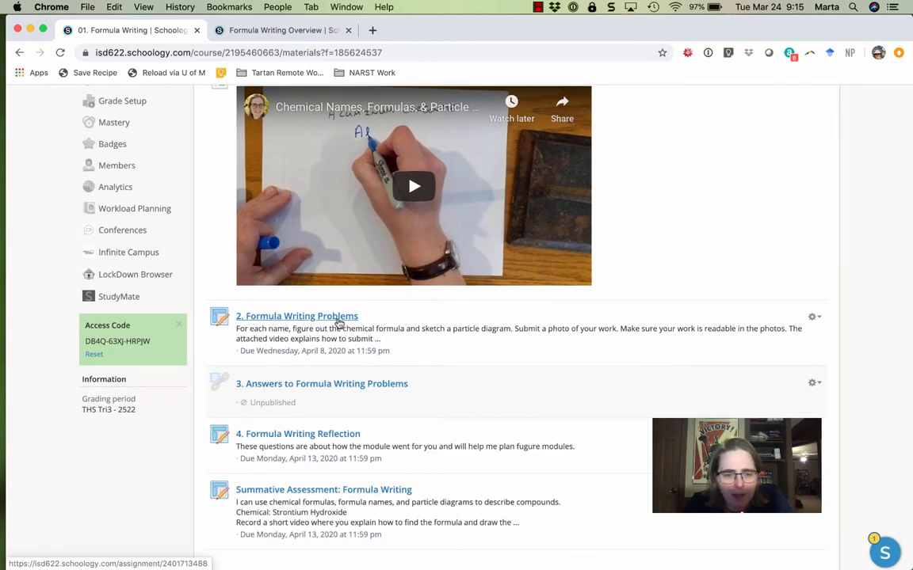
Open the 2. Formula Writing Problems assignment listing ten compounds due April 8.
{"action": "left_click", "coordinate": [298, 315]}
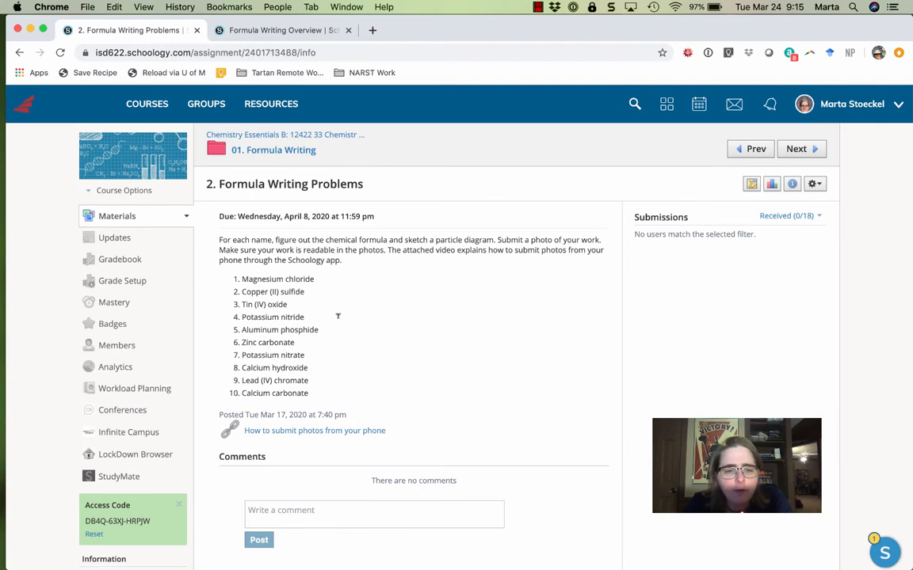
{"action": "mouse_move", "coordinate": [338, 323]}
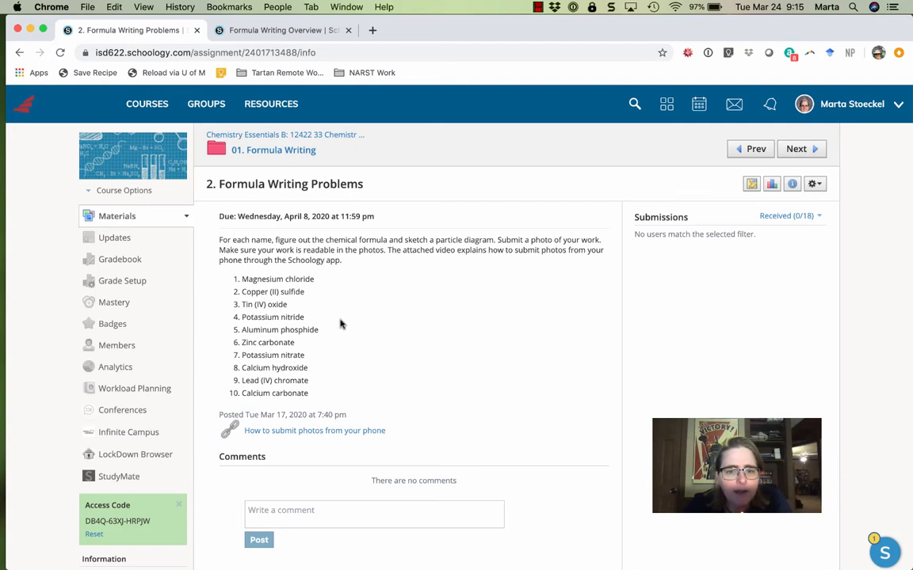
{"action": "mouse_move", "coordinate": [319, 260]}
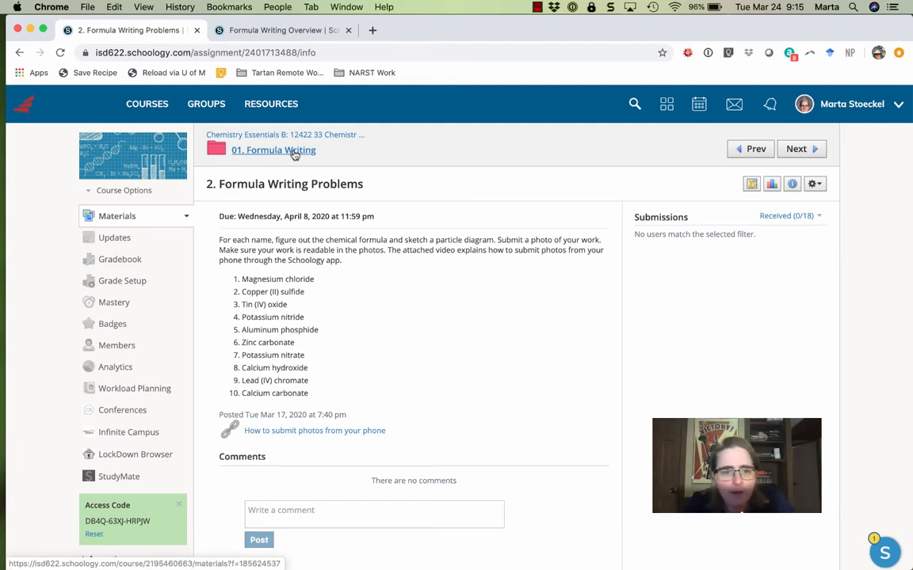
Return to the 01. Formula Writing folder and scroll down to the unpublished Answers item.
{"action": "left_click", "coordinate": [272, 149]}
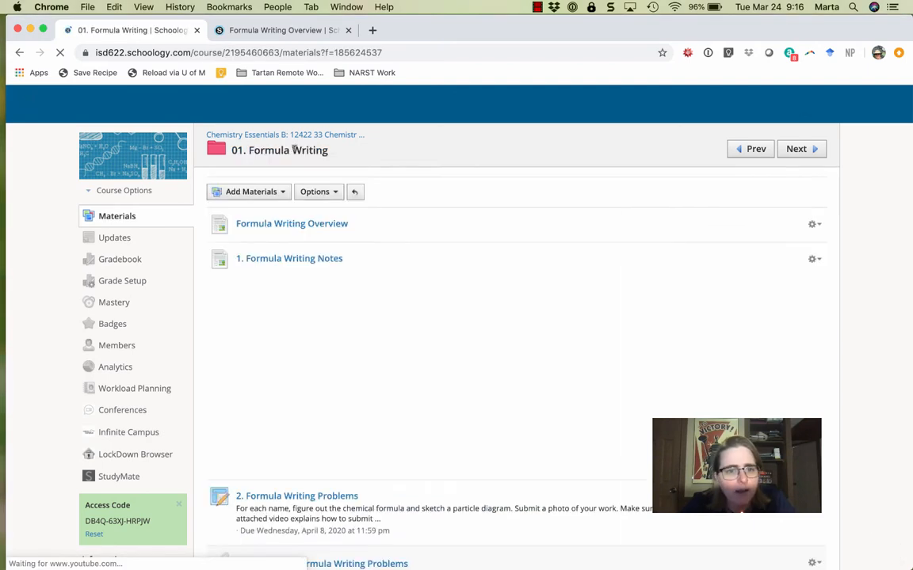
{"action": "scroll", "scroll_direction": "down", "scroll_amount": 3}
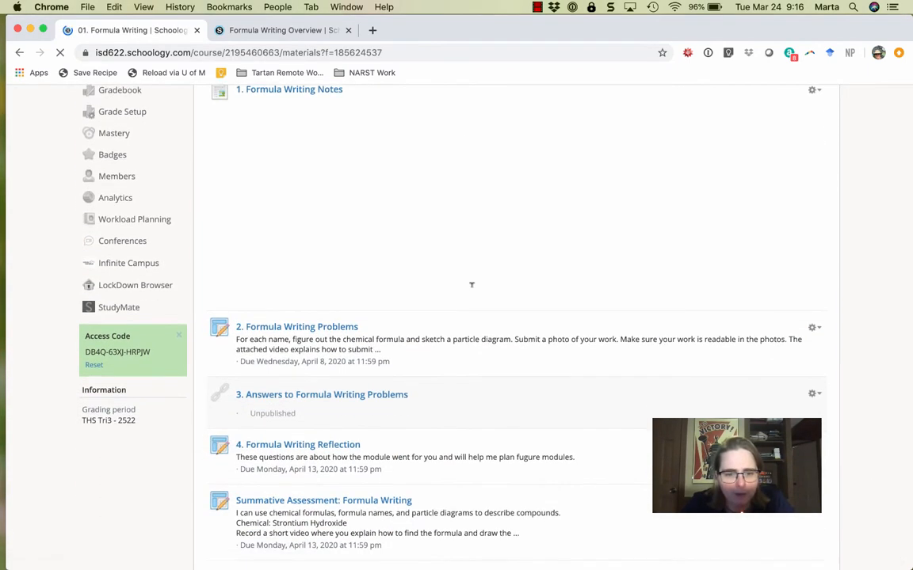
{"action": "scroll", "scroll_direction": "down", "scroll_amount": 3}
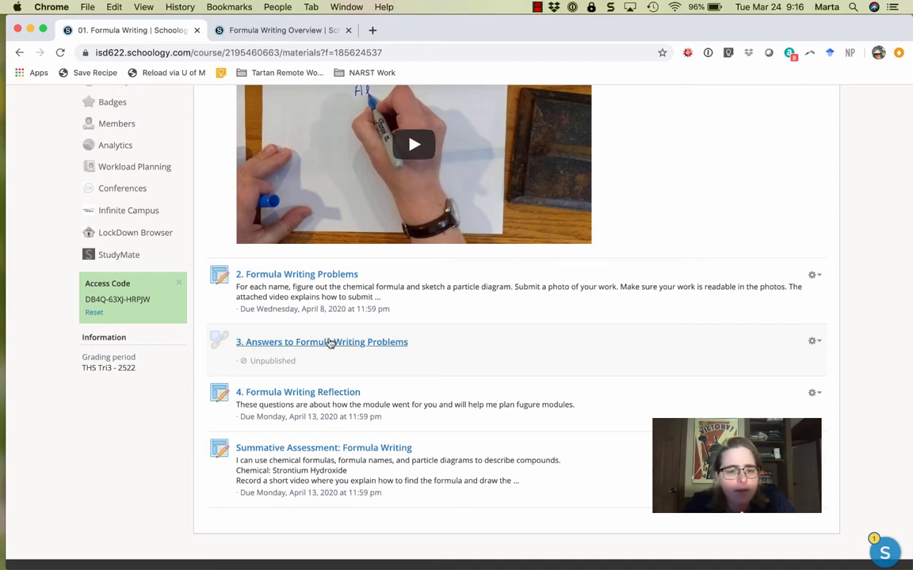
{"action": "mouse_move", "coordinate": [322, 341]}
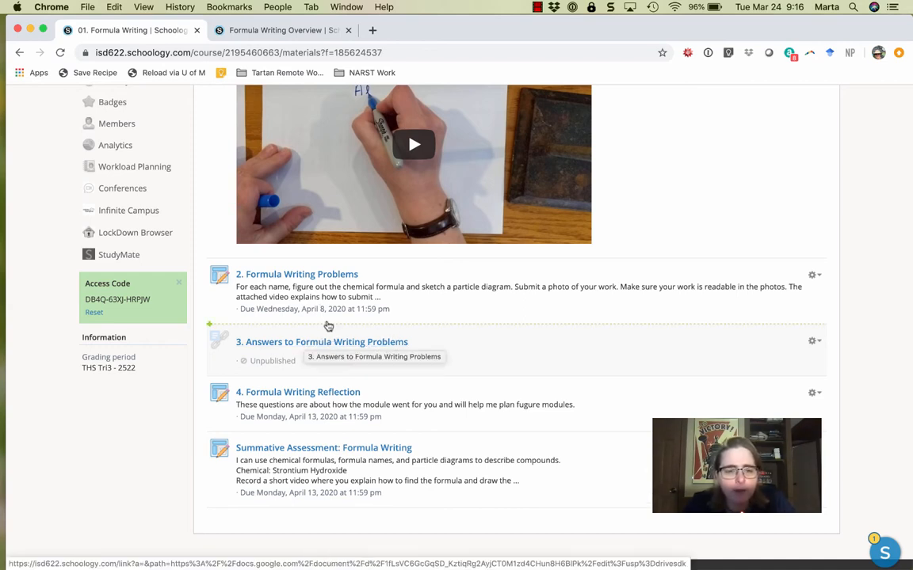
{"action": "mouse_move", "coordinate": [331, 348]}
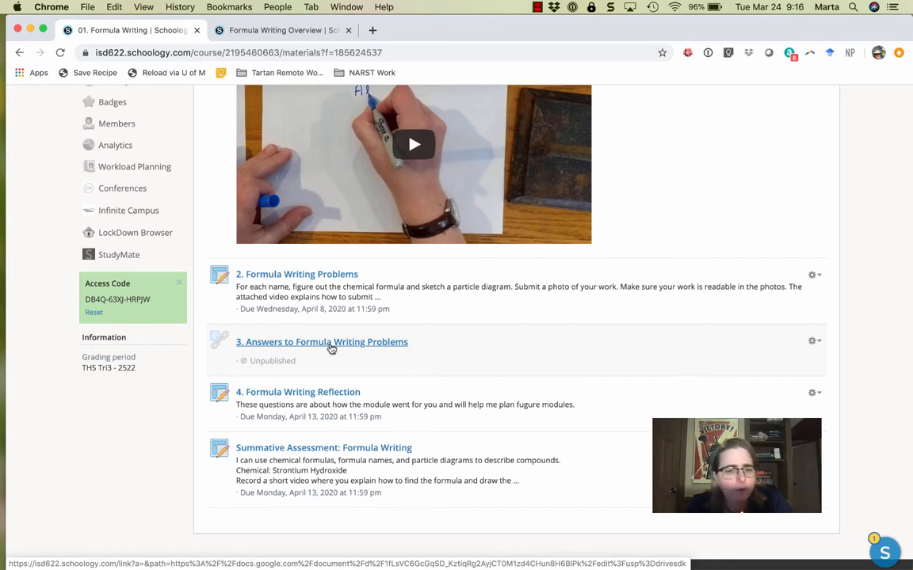
{"action": "mouse_move", "coordinate": [297, 274]}
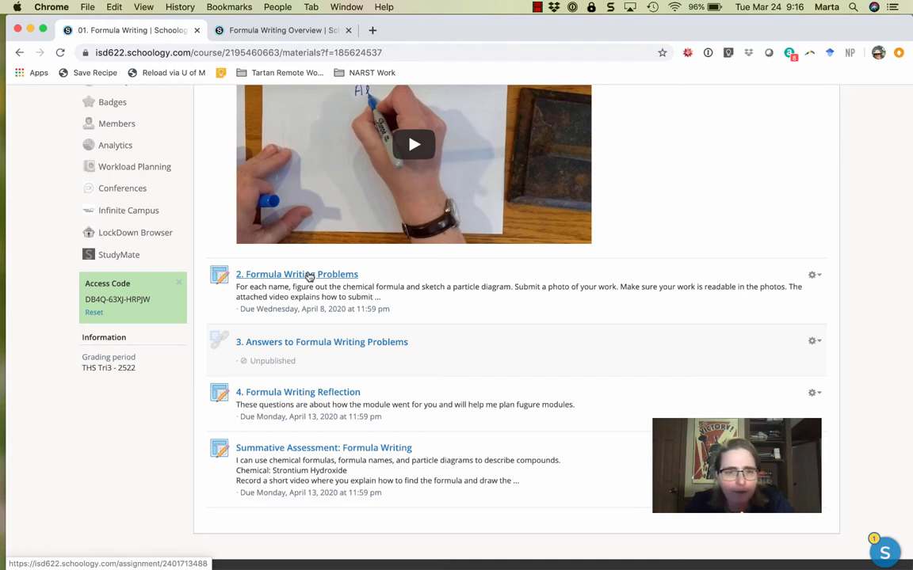
{"action": "mouse_move", "coordinate": [358, 346]}
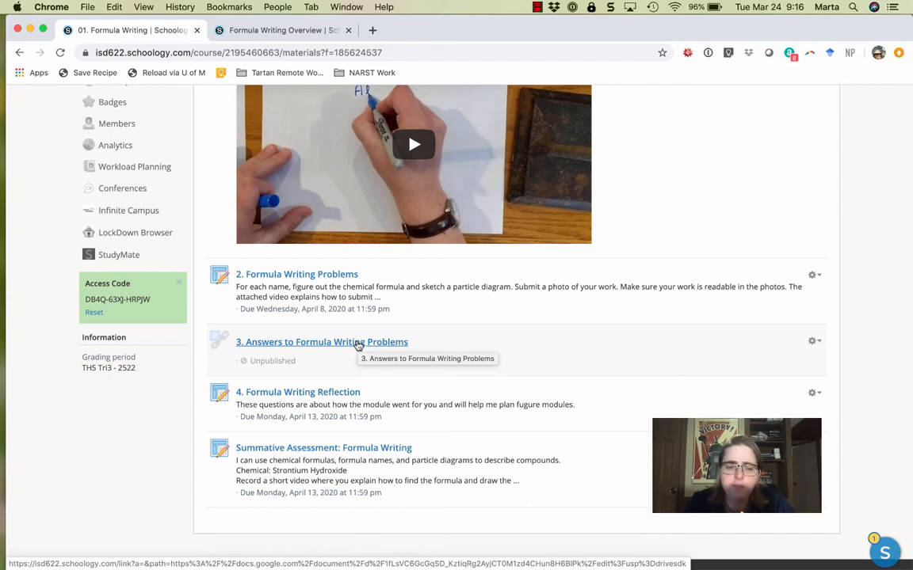
{"action": "mouse_move", "coordinate": [351, 392]}
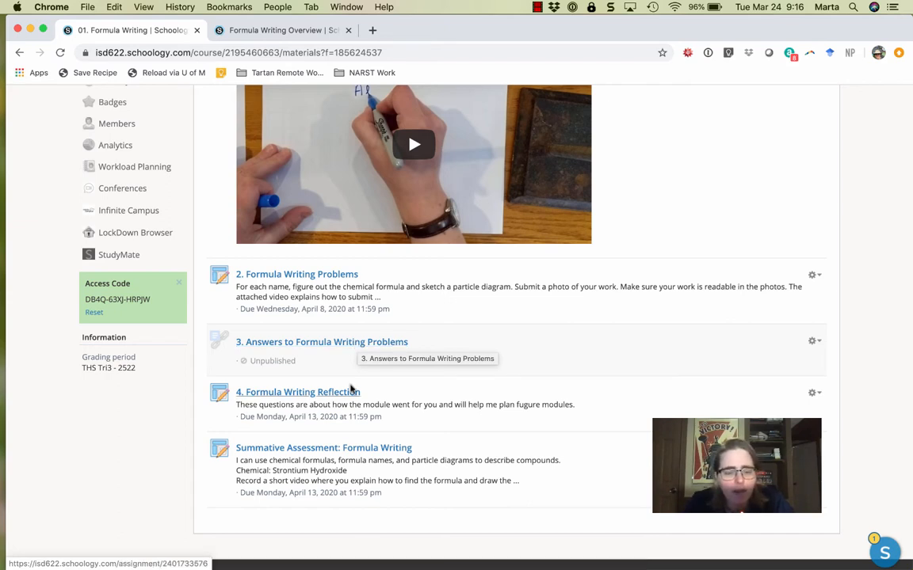
{"action": "mouse_move", "coordinate": [325, 396]}
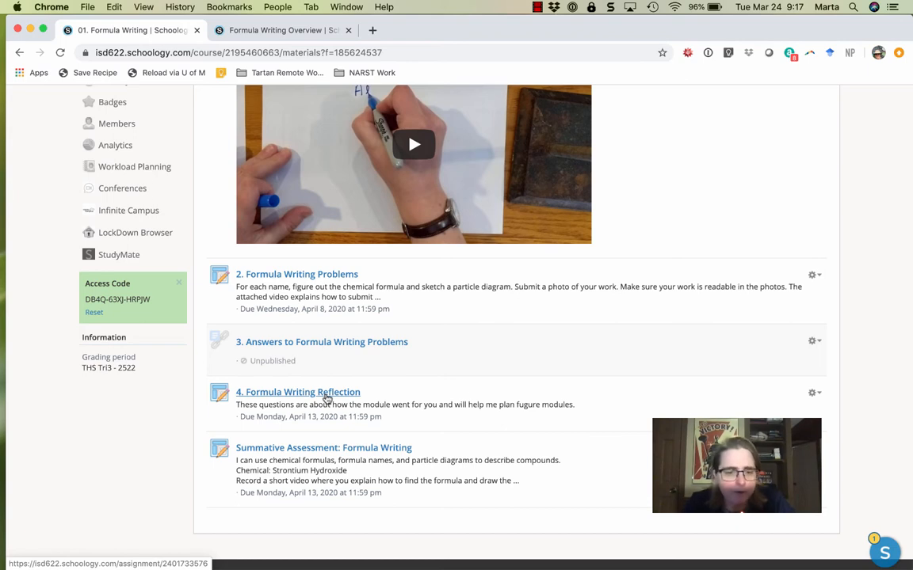
Open the 4. Formula Writing Reflection assignment due April 13.
{"action": "left_click", "coordinate": [298, 392]}
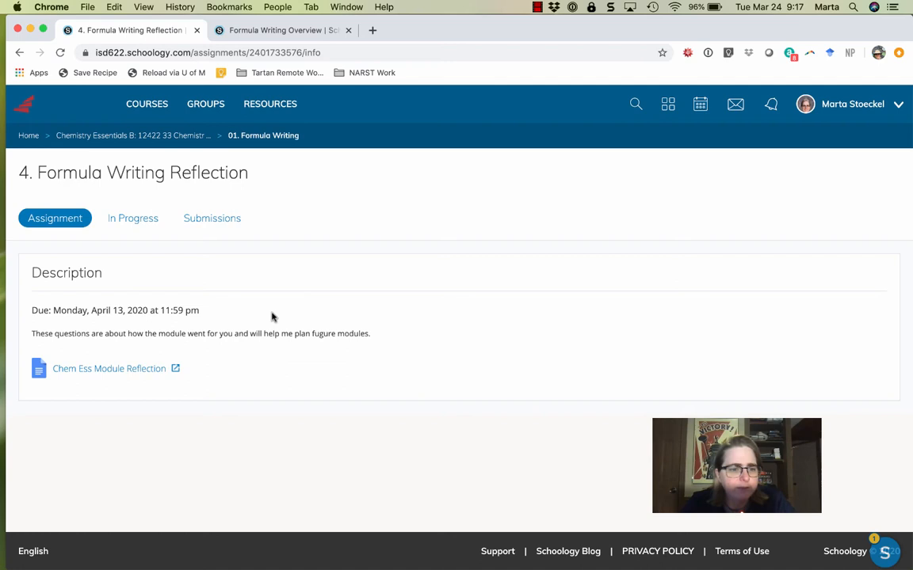
{"action": "mouse_move", "coordinate": [179, 161]}
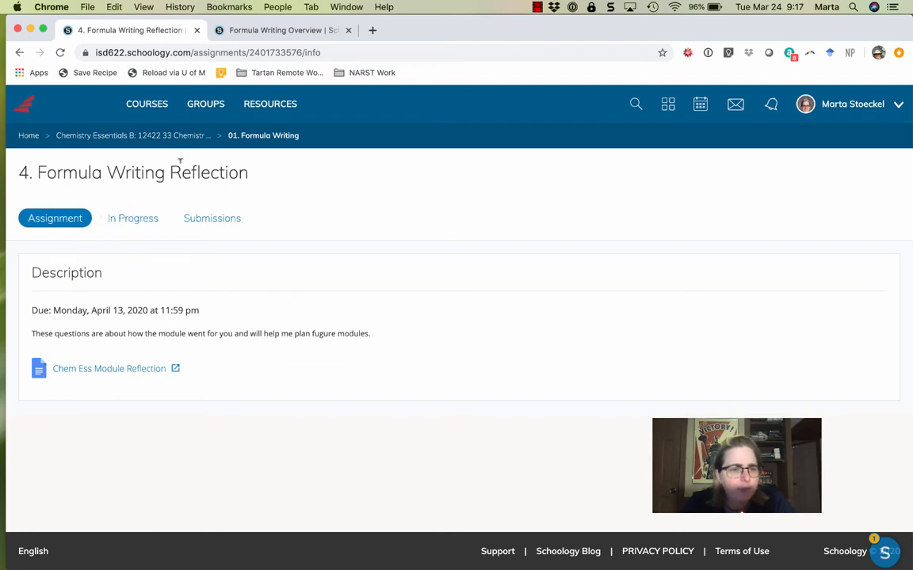
{"action": "mouse_move", "coordinate": [263, 136]}
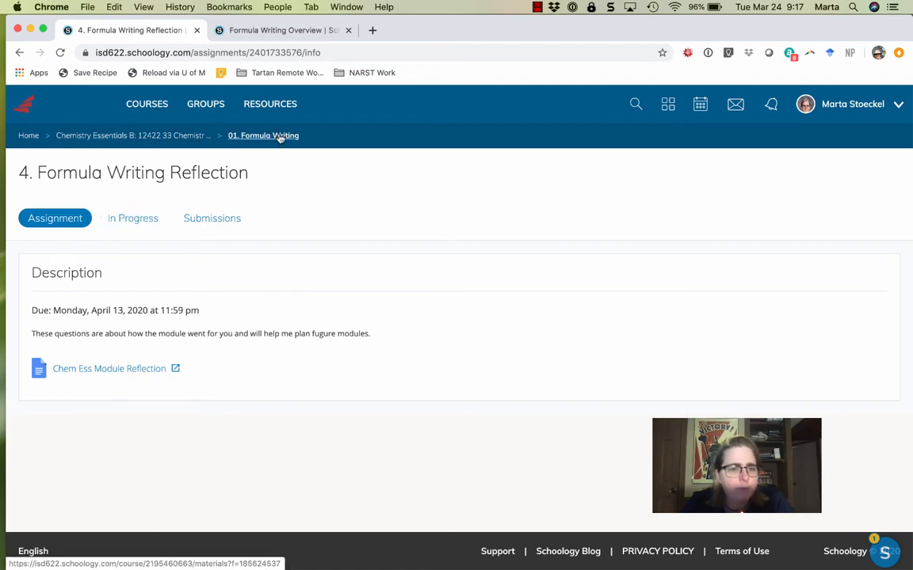
Return to the 01. Formula Writing folder and scroll through its materials down to the summative assessment.
{"action": "left_click", "coordinate": [263, 136]}
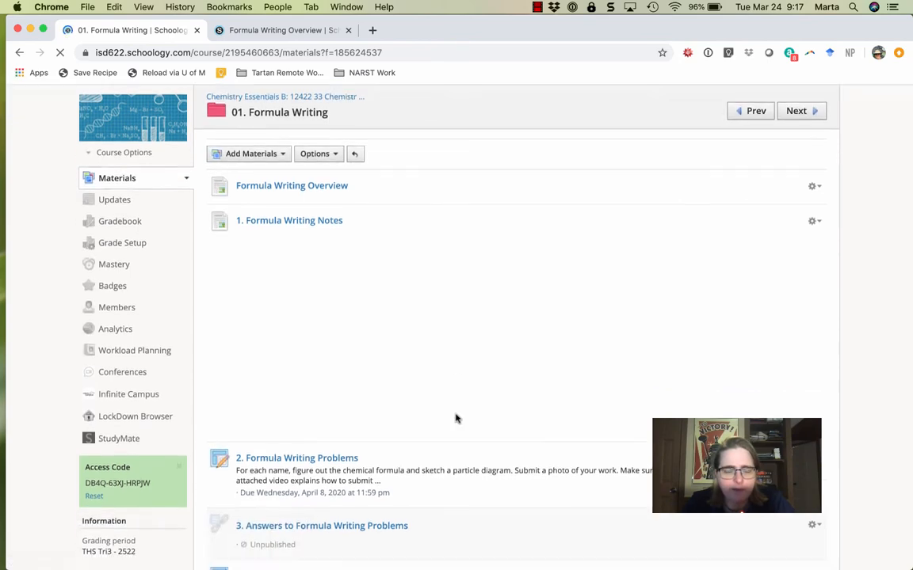
{"action": "scroll", "scroll_direction": "down", "scroll_amount": 3}
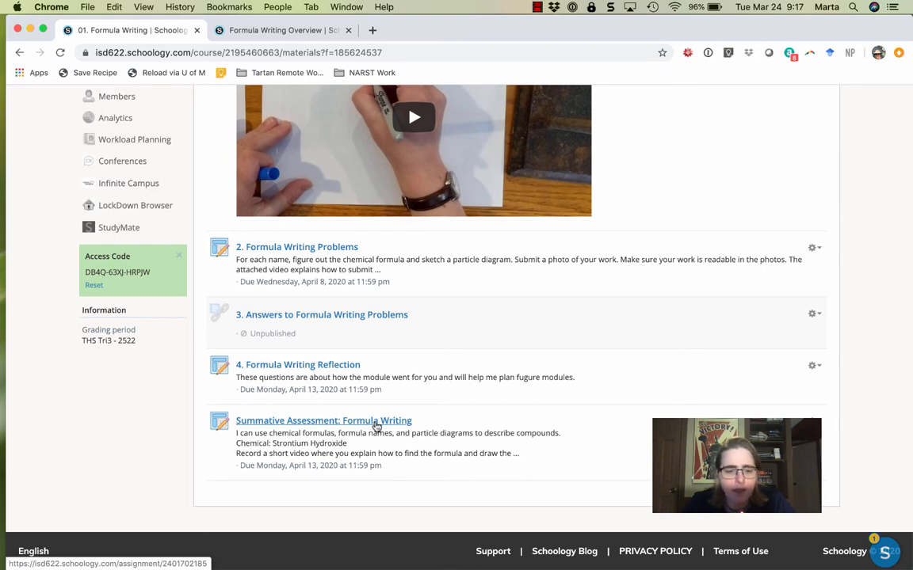
{"action": "mouse_move", "coordinate": [410, 420]}
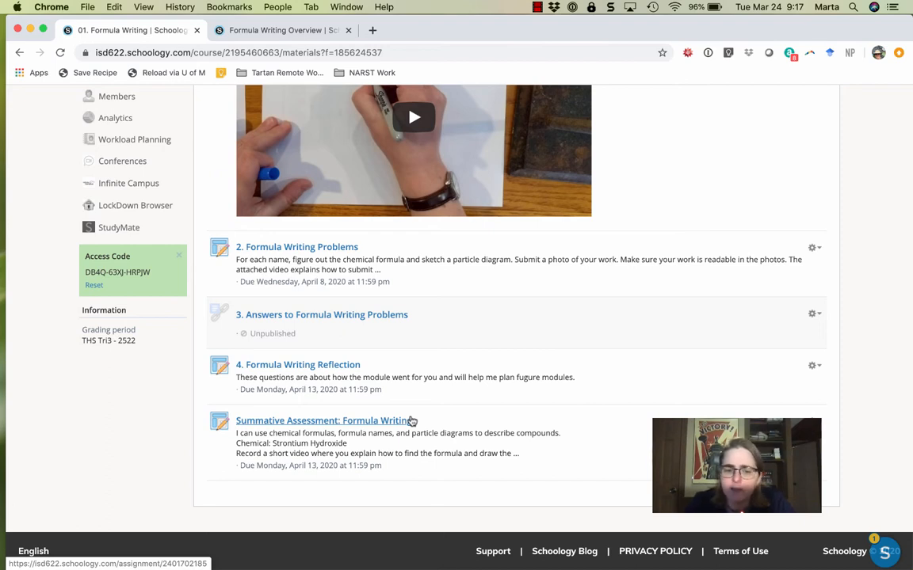
{"action": "scroll", "scroll_direction": "up", "scroll_amount": 3}
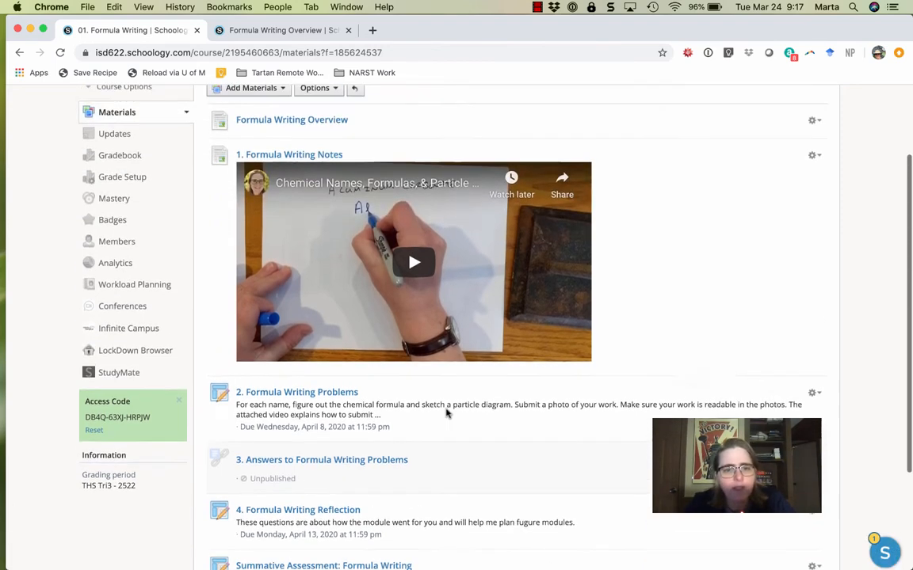
{"action": "scroll", "scroll_direction": "up", "scroll_amount": 3}
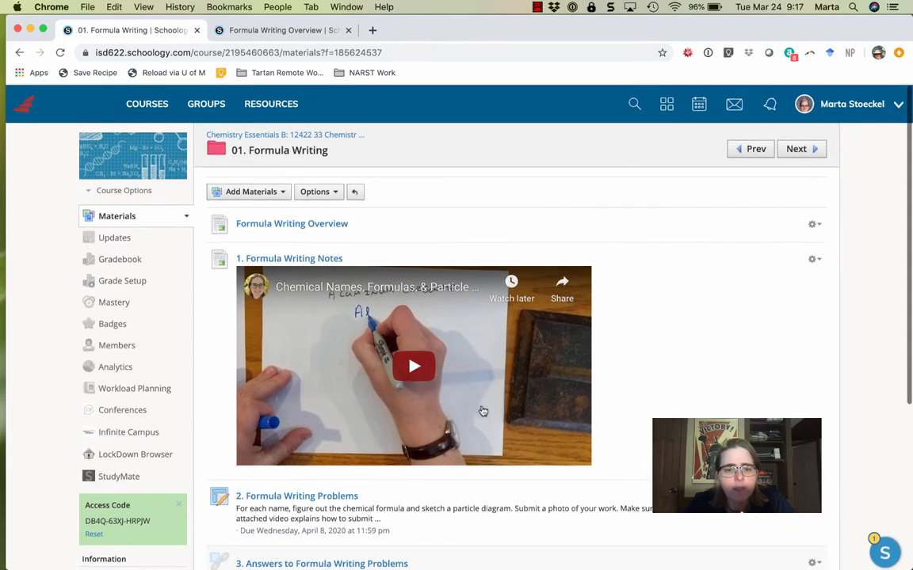
{"action": "scroll", "scroll_direction": "down", "scroll_amount": 3}
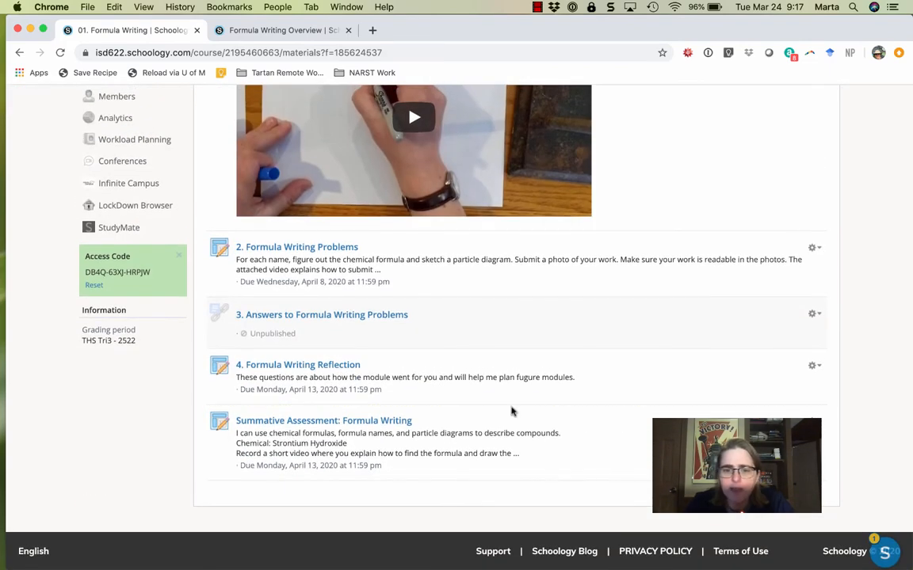
{"action": "mouse_move", "coordinate": [385, 424]}
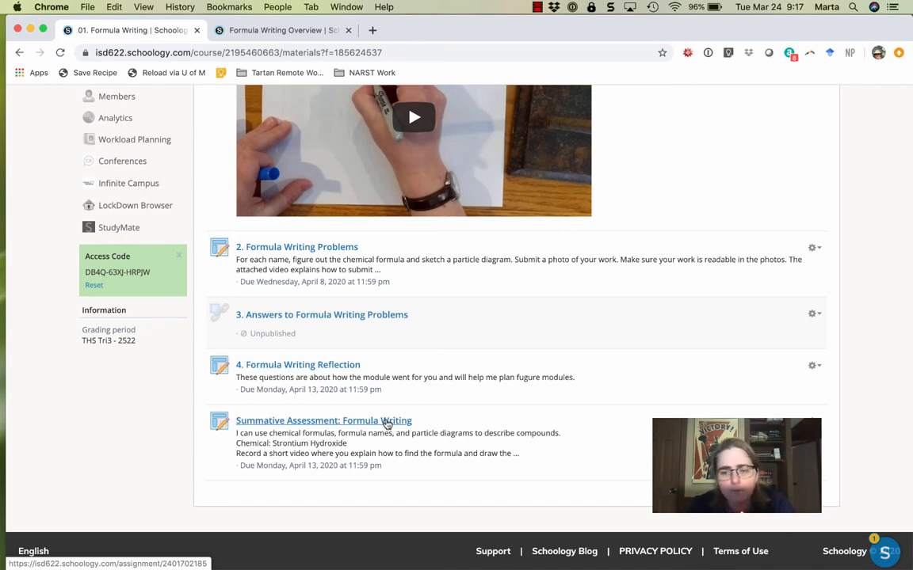
{"action": "scroll", "scroll_direction": "up", "scroll_amount": 3}
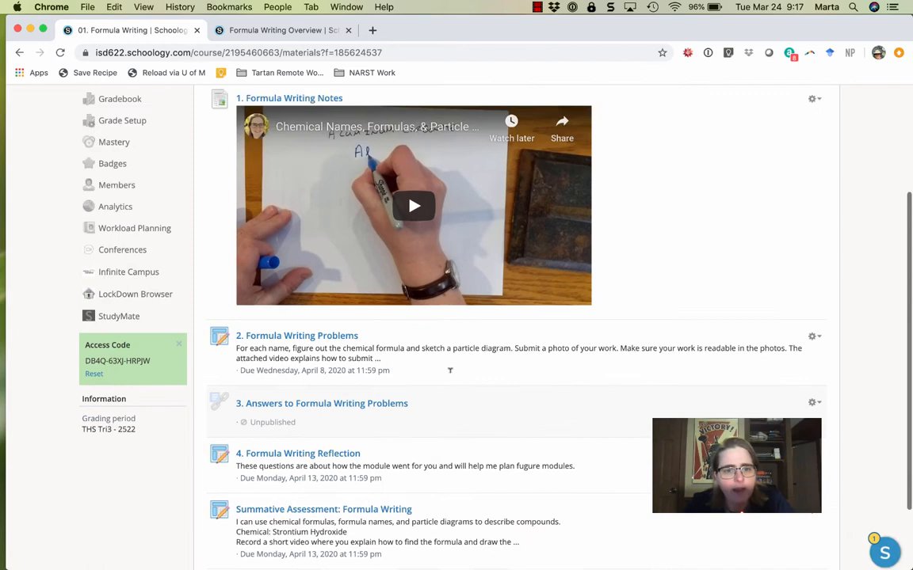
{"action": "scroll", "scroll_direction": "up", "scroll_amount": 3}
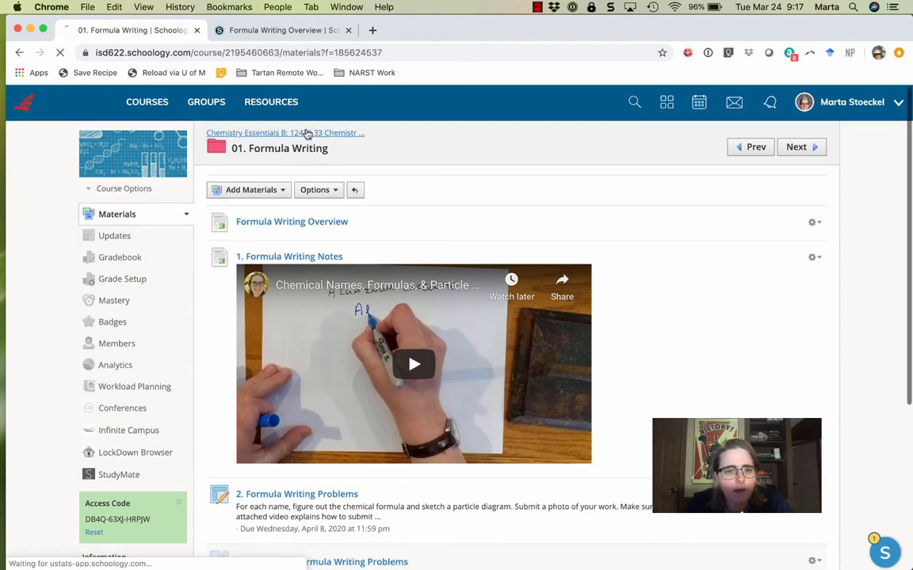
Play the 'Turning in photos or videos with your phone' video in its own tab, then return to course materials.
{"action": "left_click", "coordinate": [261, 132]}
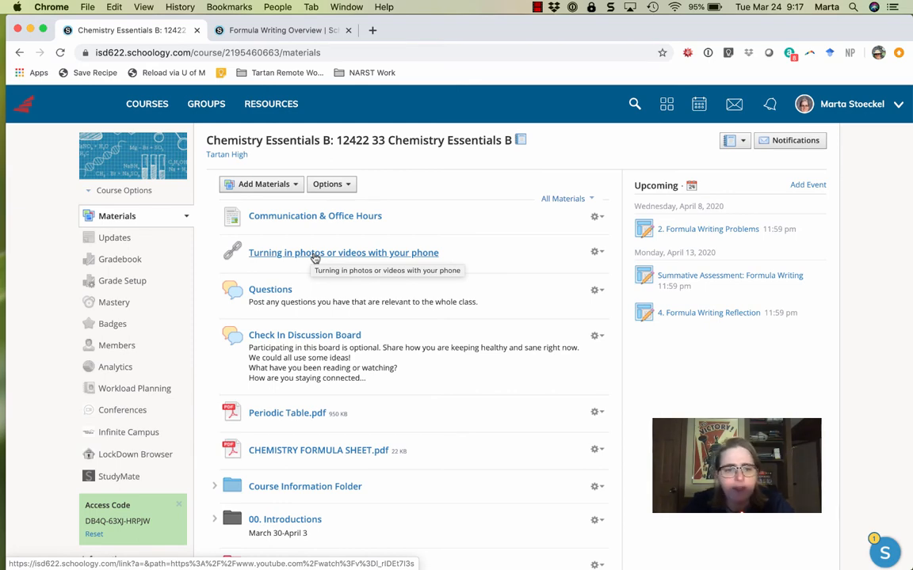
{"action": "left_click", "coordinate": [343, 251]}
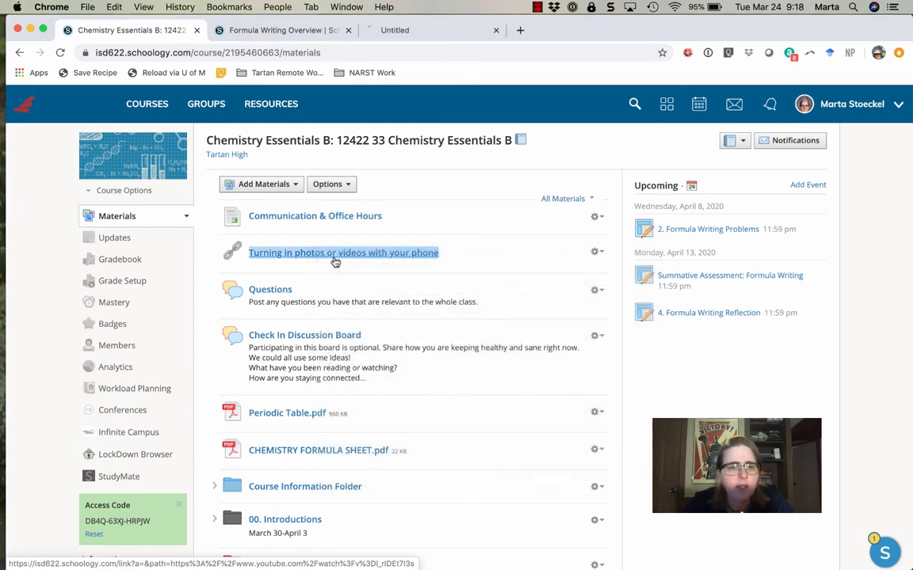
{"action": "left_click", "coordinate": [343, 252]}
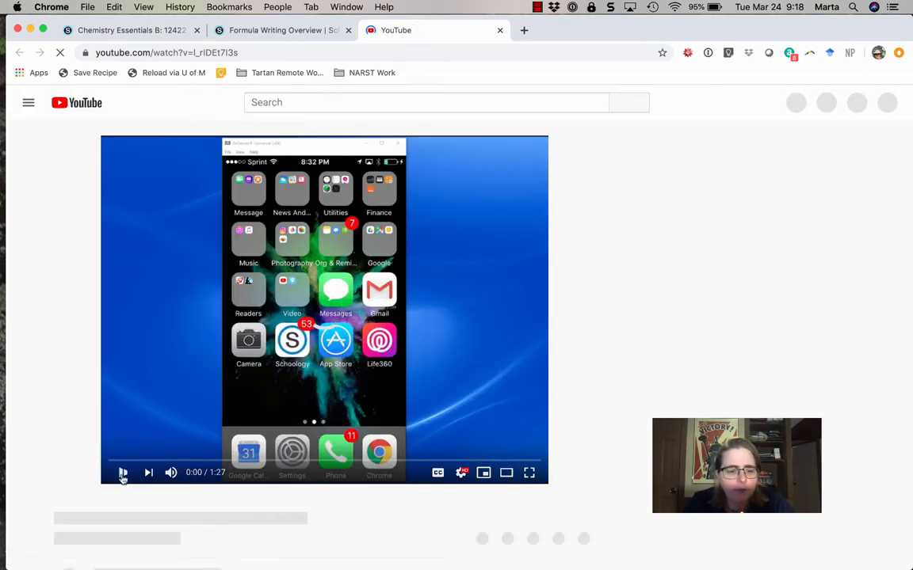
{"action": "left_click", "coordinate": [123, 473]}
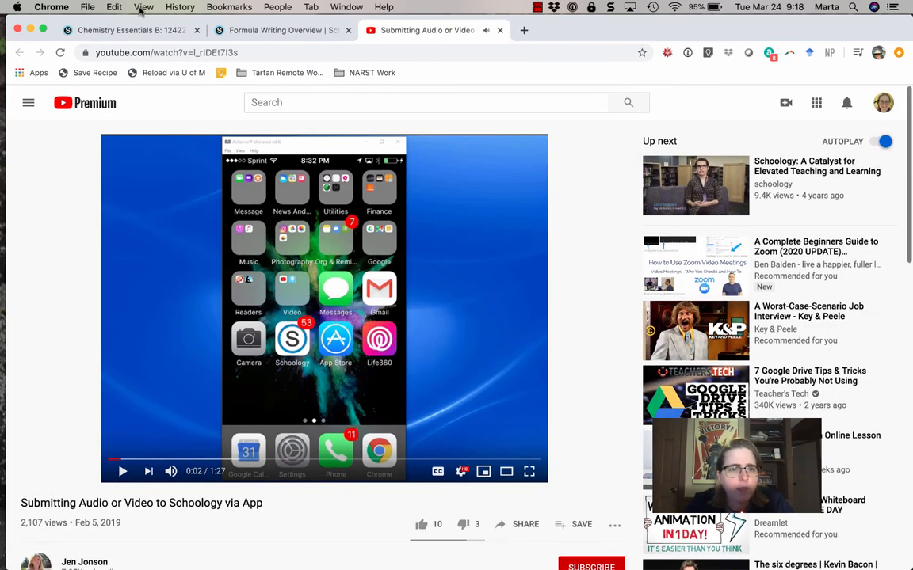
{"action": "left_click", "coordinate": [130, 30]}
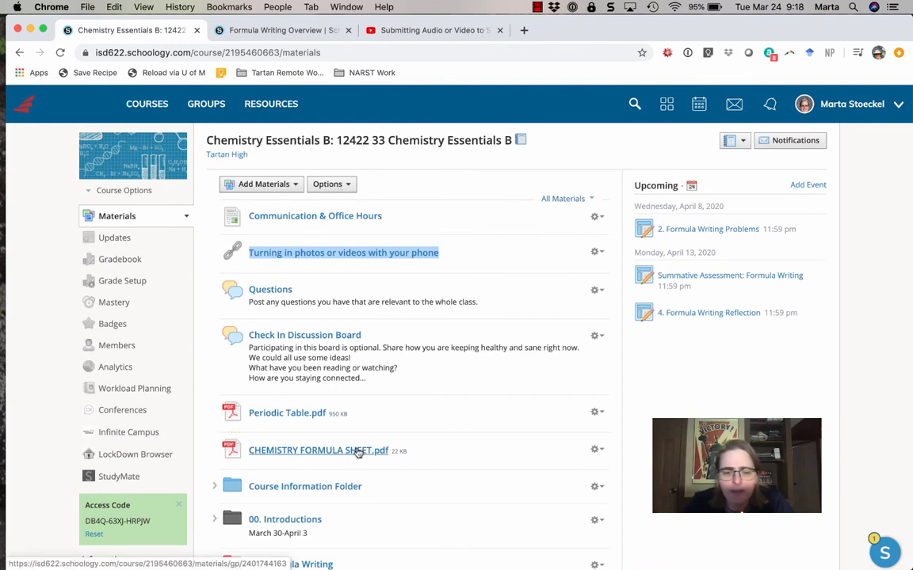
{"action": "mouse_move", "coordinate": [261, 457]}
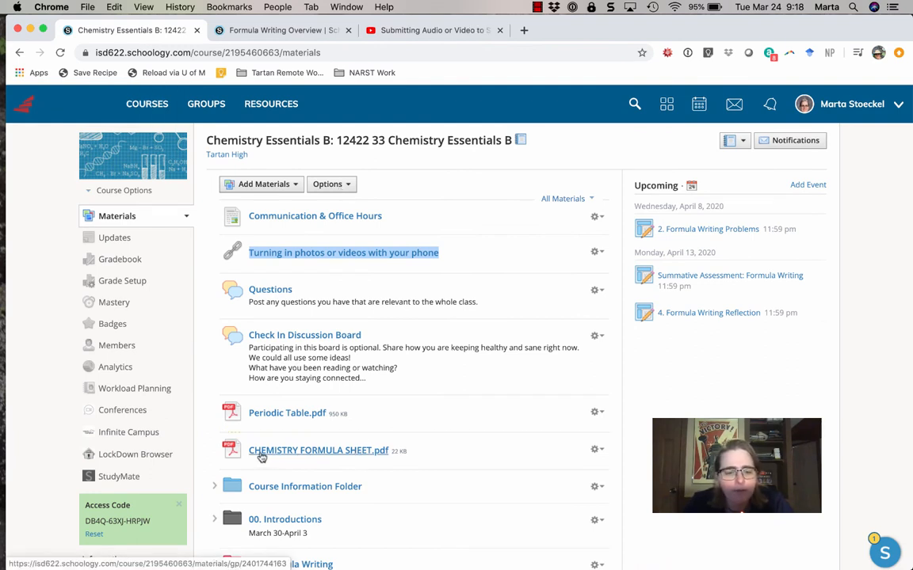
{"action": "left_click", "coordinate": [318, 450]}
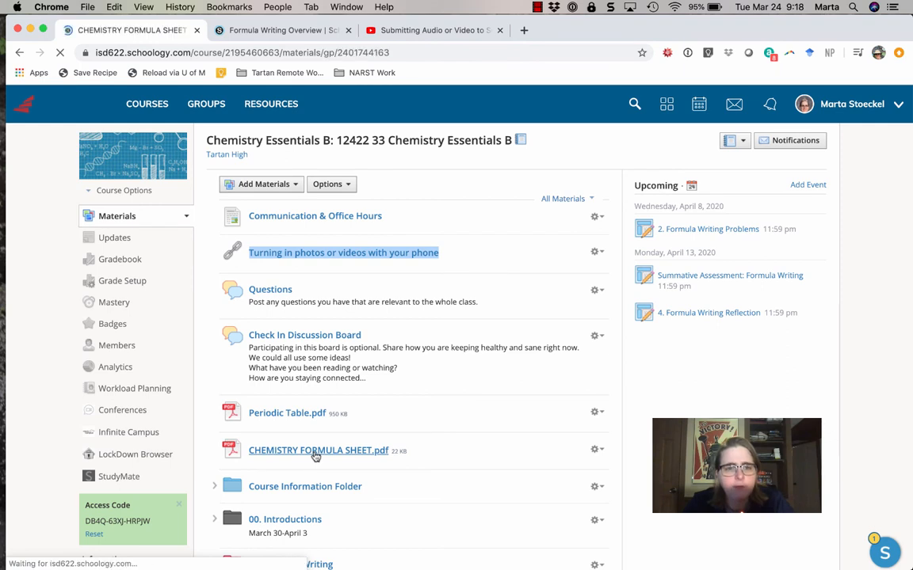
Browse CHEMISTRY FORMULA SHEET.pdf's ion and prefix tables, then return to course materials.
{"action": "left_click", "coordinate": [318, 450]}
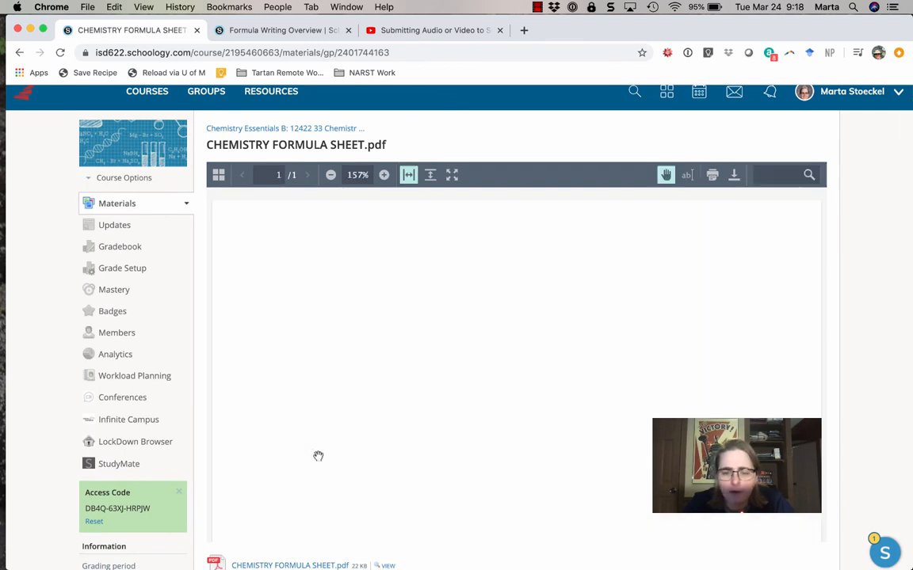
{"action": "mouse_move", "coordinate": [272, 382]}
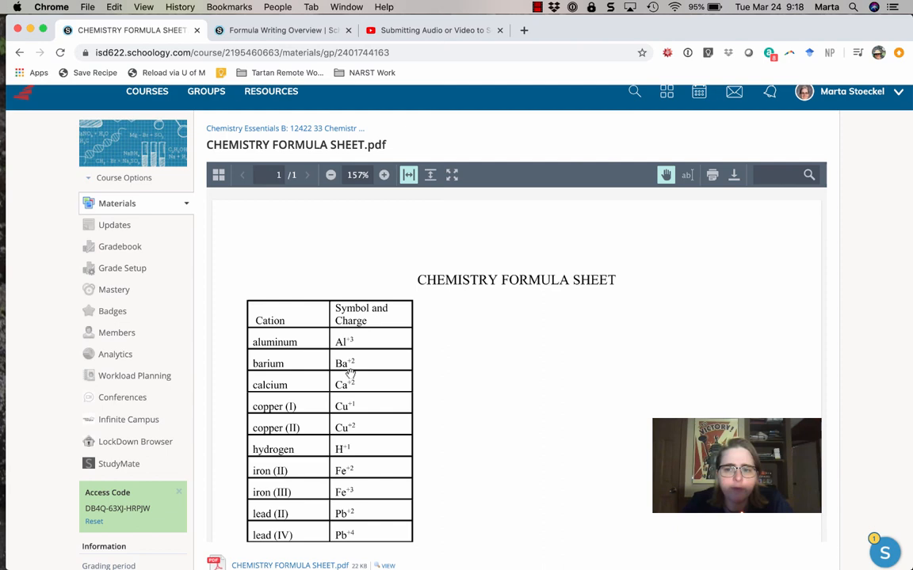
{"action": "scroll", "scroll_direction": "down", "scroll_amount": 3}
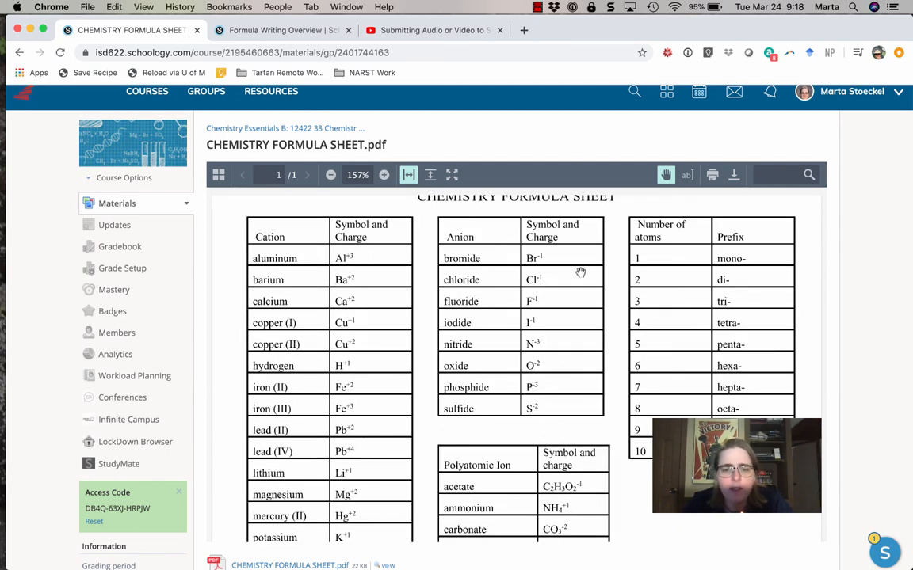
{"action": "mouse_move", "coordinate": [507, 458]}
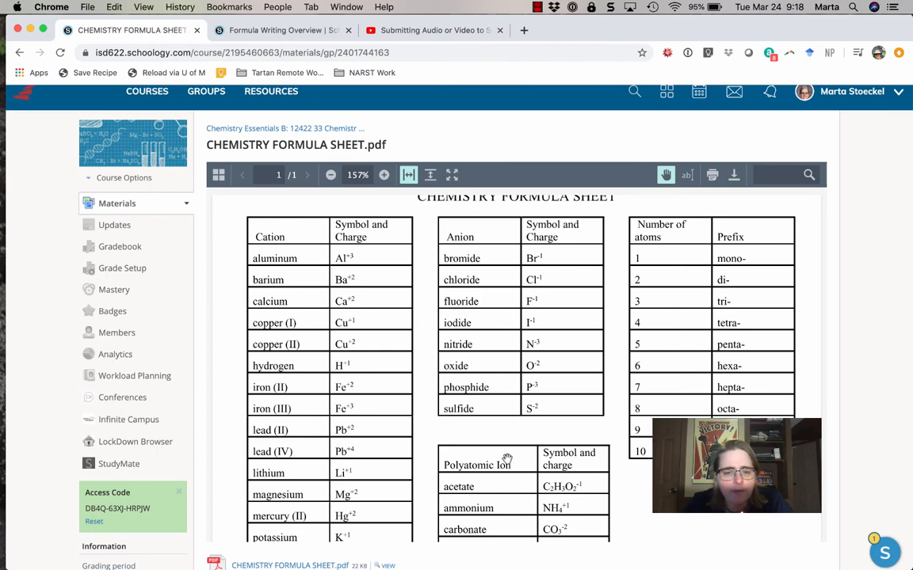
{"action": "scroll", "scroll_direction": "down", "scroll_amount": 3}
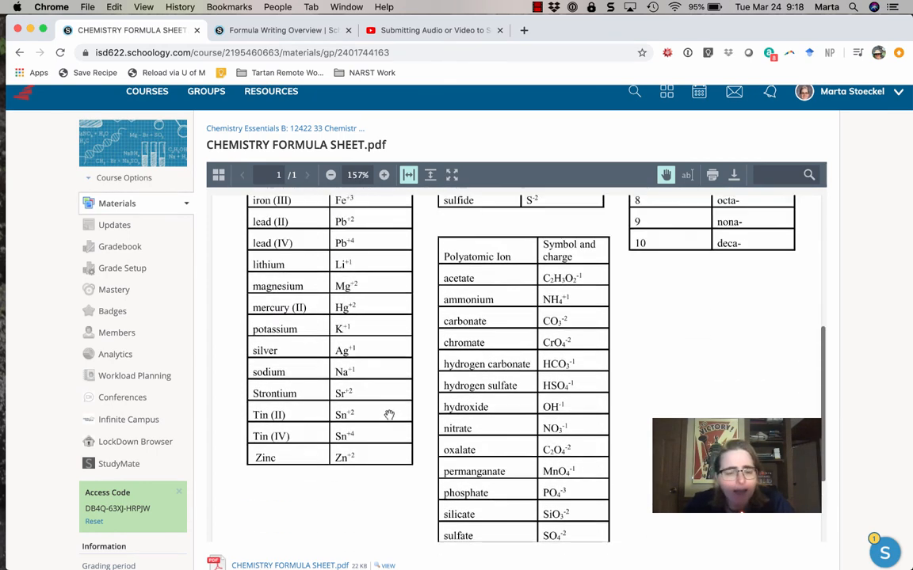
{"action": "scroll", "scroll_direction": "up", "scroll_amount": 3}
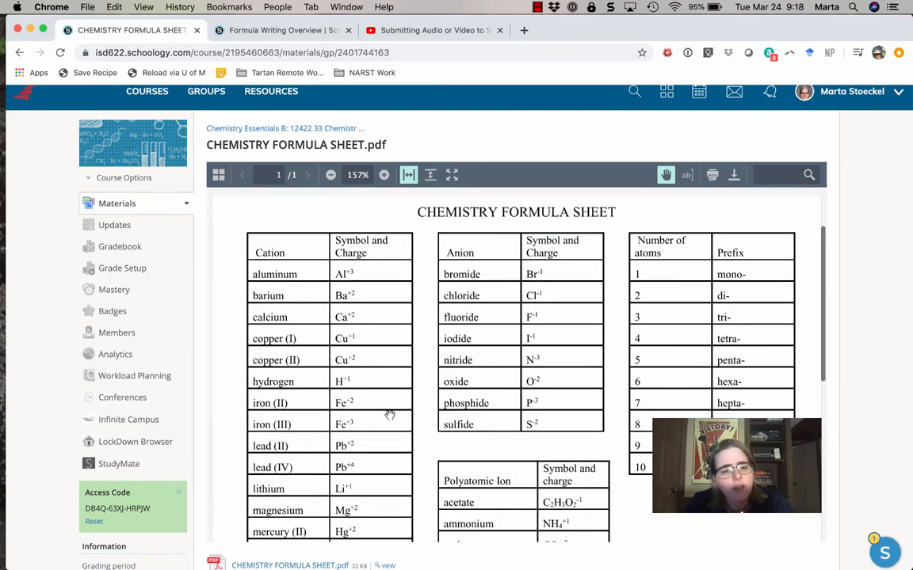
{"action": "mouse_move", "coordinate": [362, 353]}
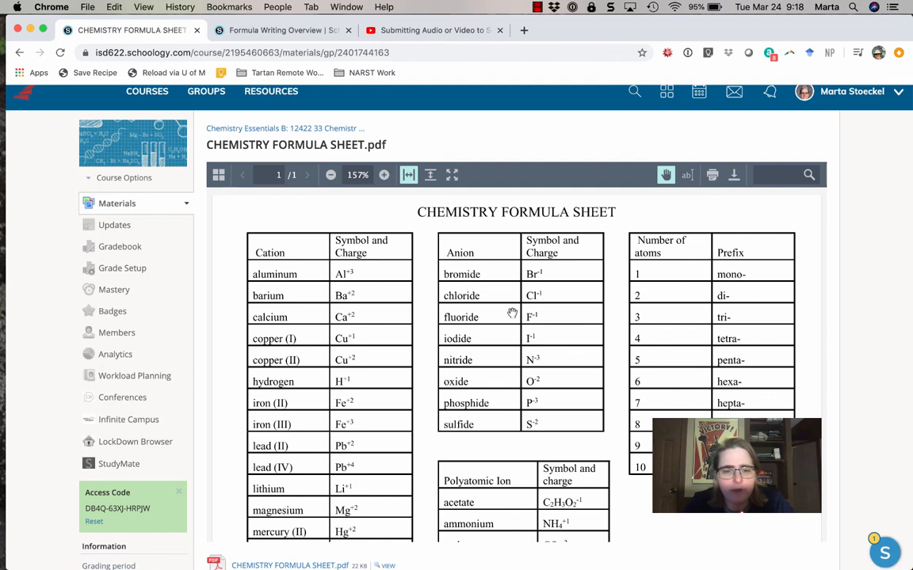
{"action": "left_click", "coordinate": [275, 132]}
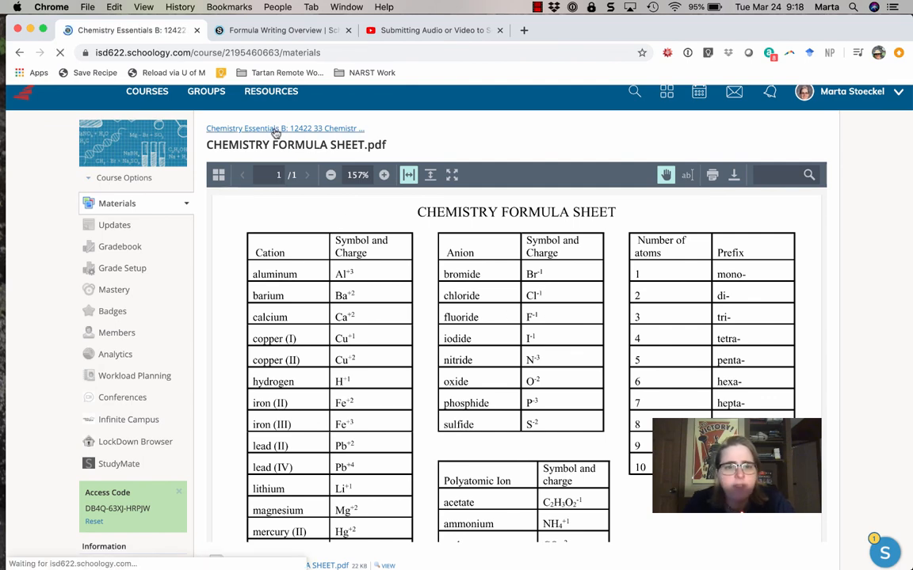
{"action": "left_click", "coordinate": [285, 128]}
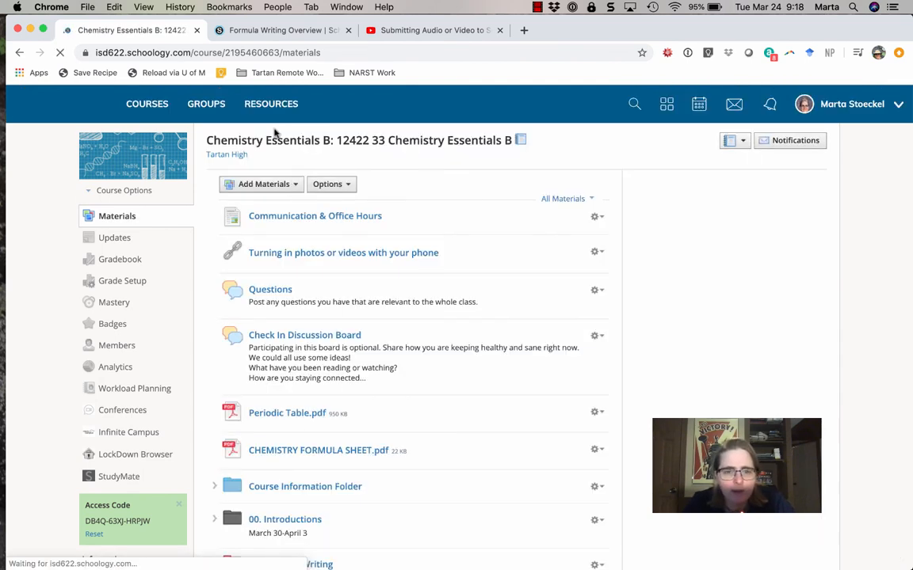